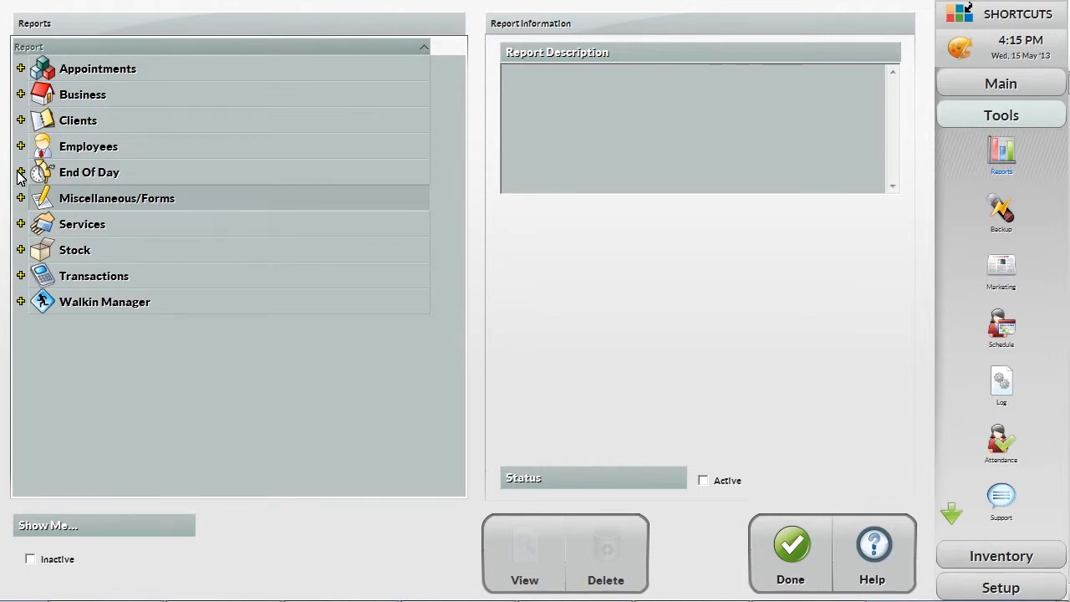
# Step: Expand the End Of Day category and select Trading Summary to show its date-range trade description
pyautogui.click(18, 172)
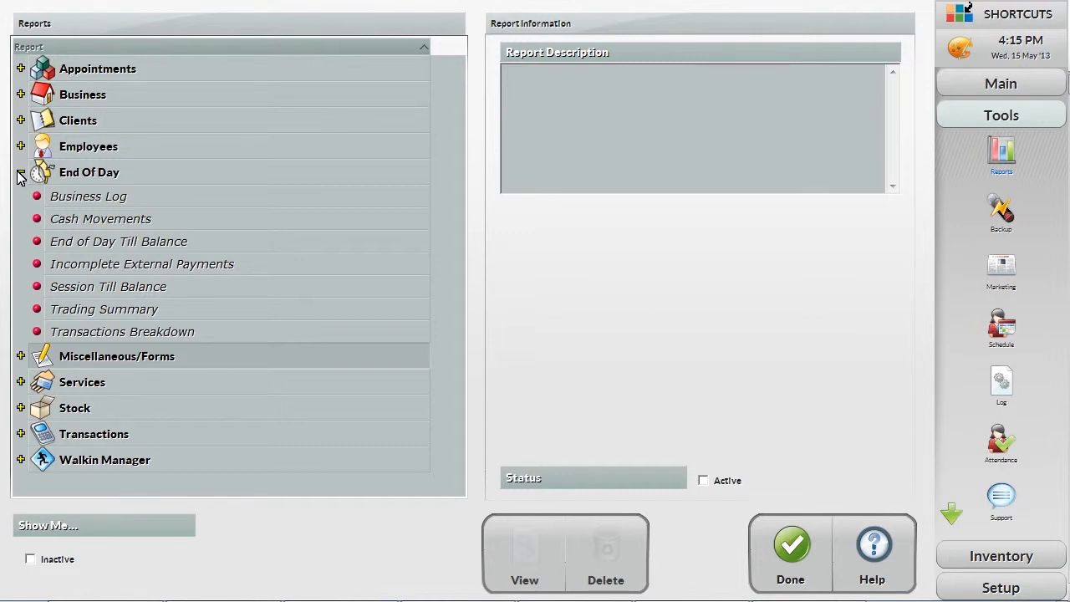
pyautogui.click(103, 309)
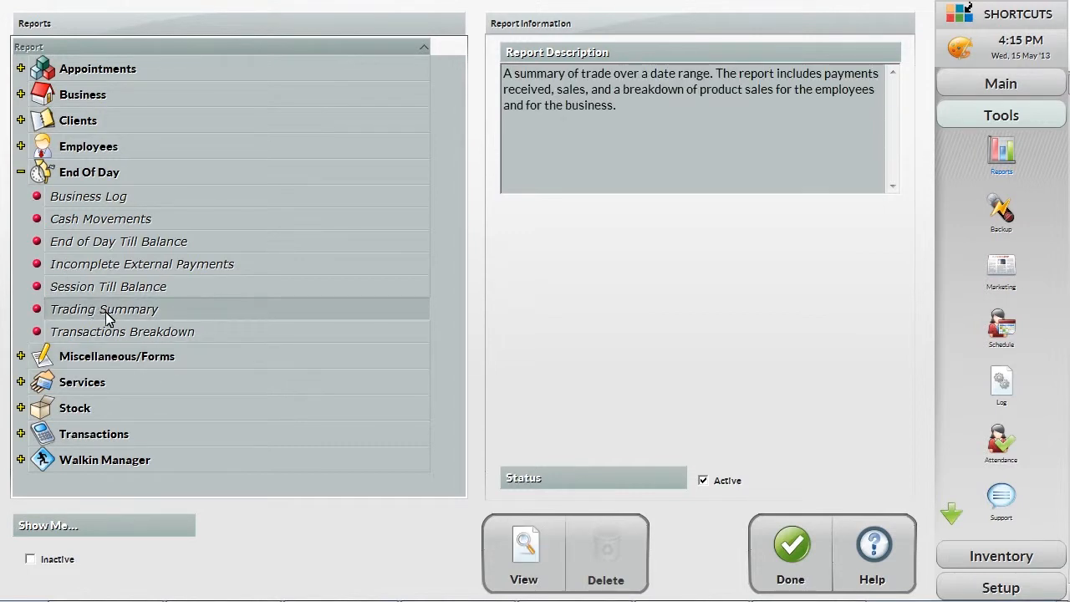